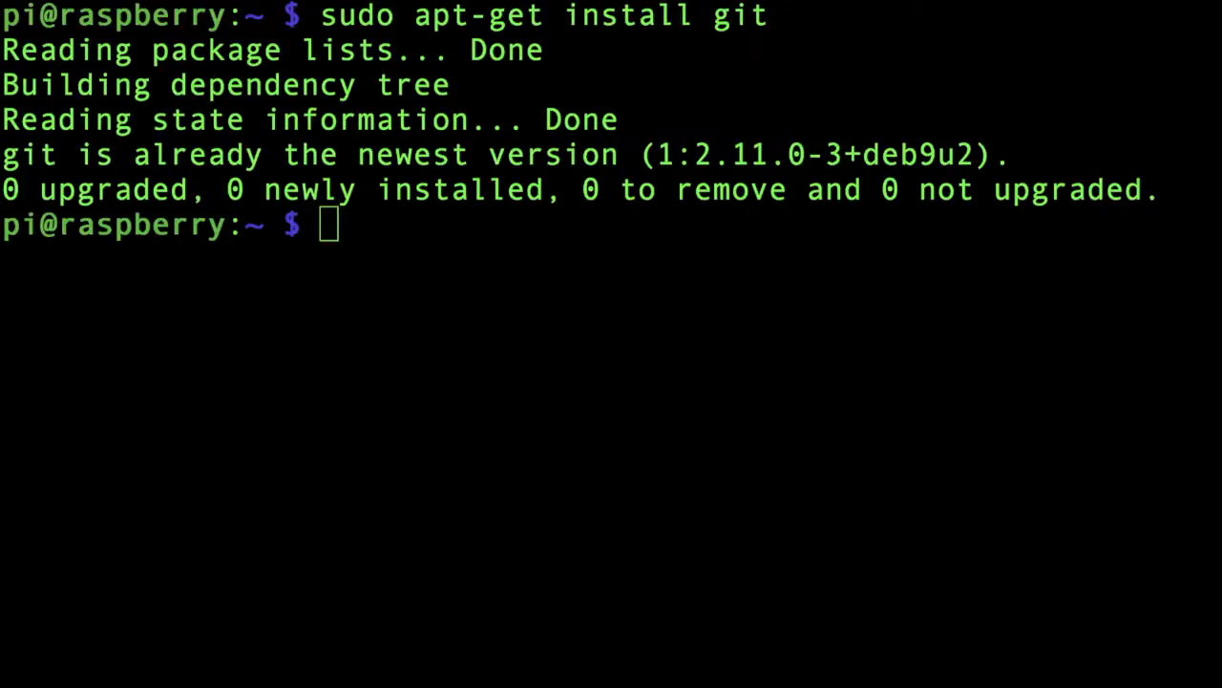
Install the HAL dependencies, then configure matrix-creator-hal/build with cmake .. and compile with make
key(Return)
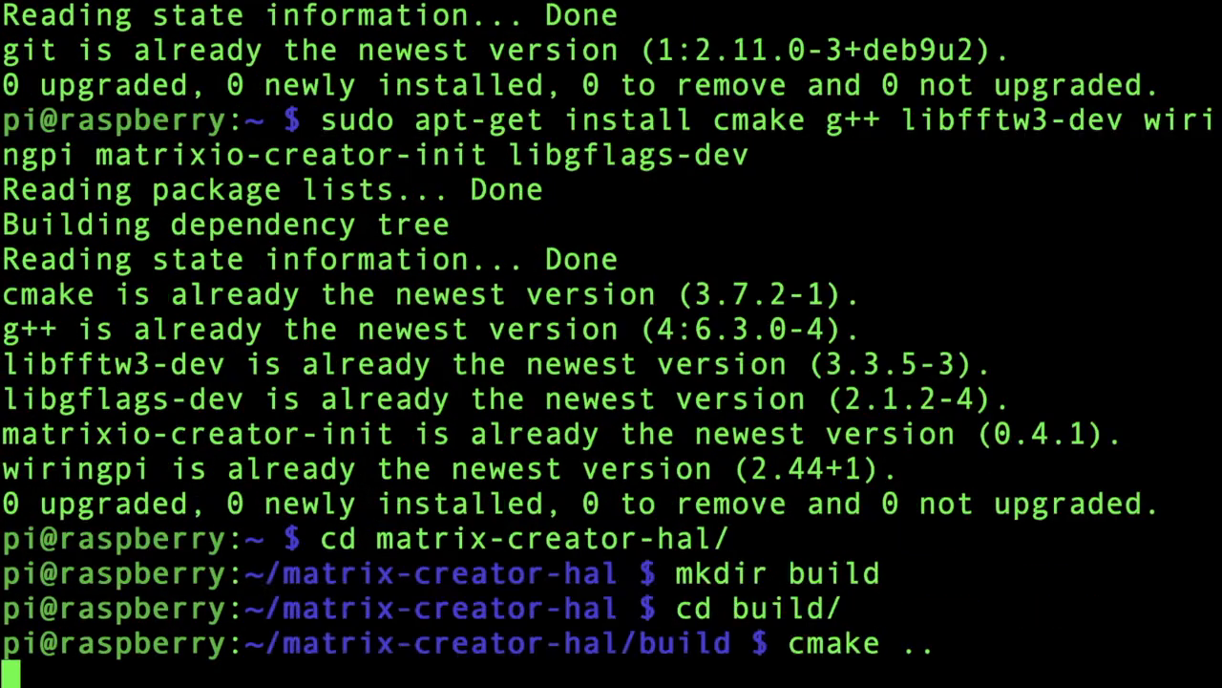
key(Return)
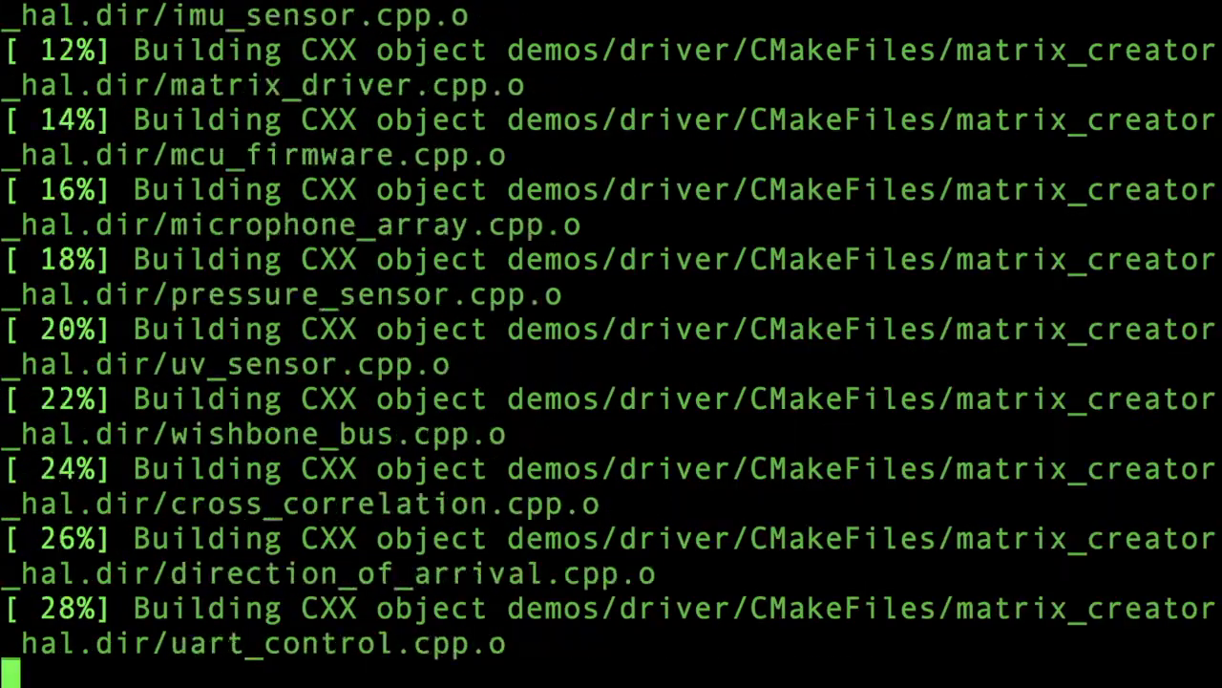
scroll(down, 3)
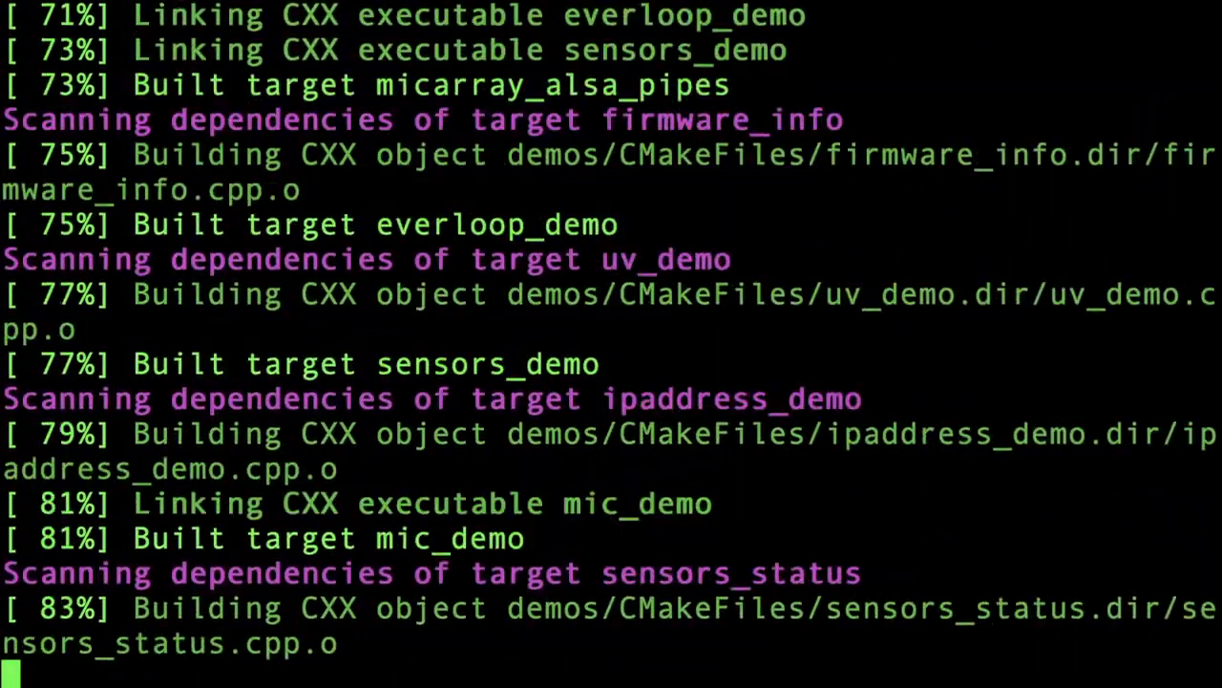